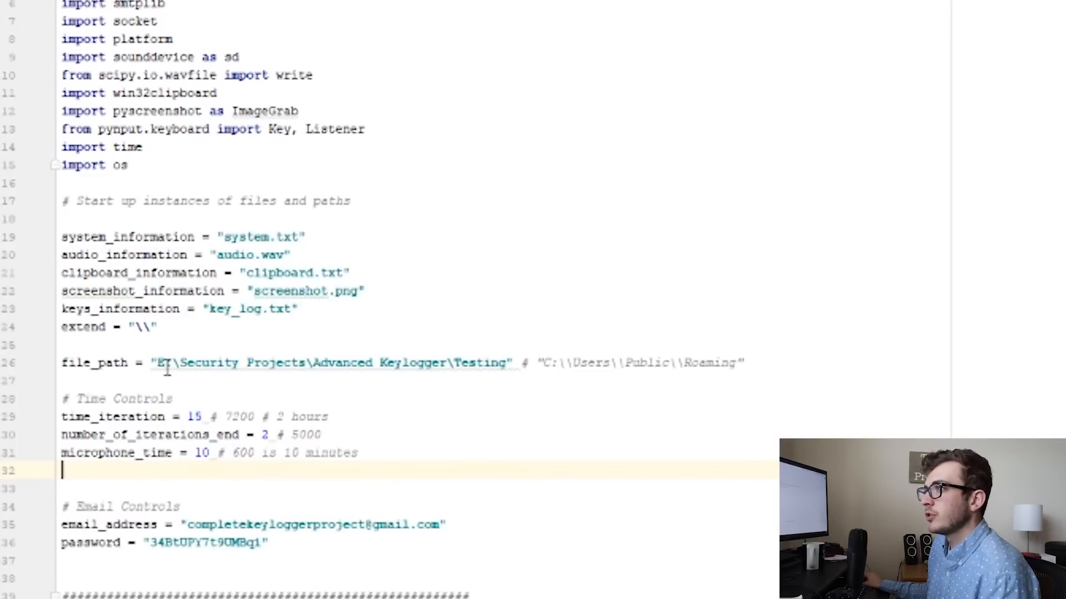
Scroll through Keylogger with Microphone.py while the script runs and sends log emails.
scroll(down, 3)
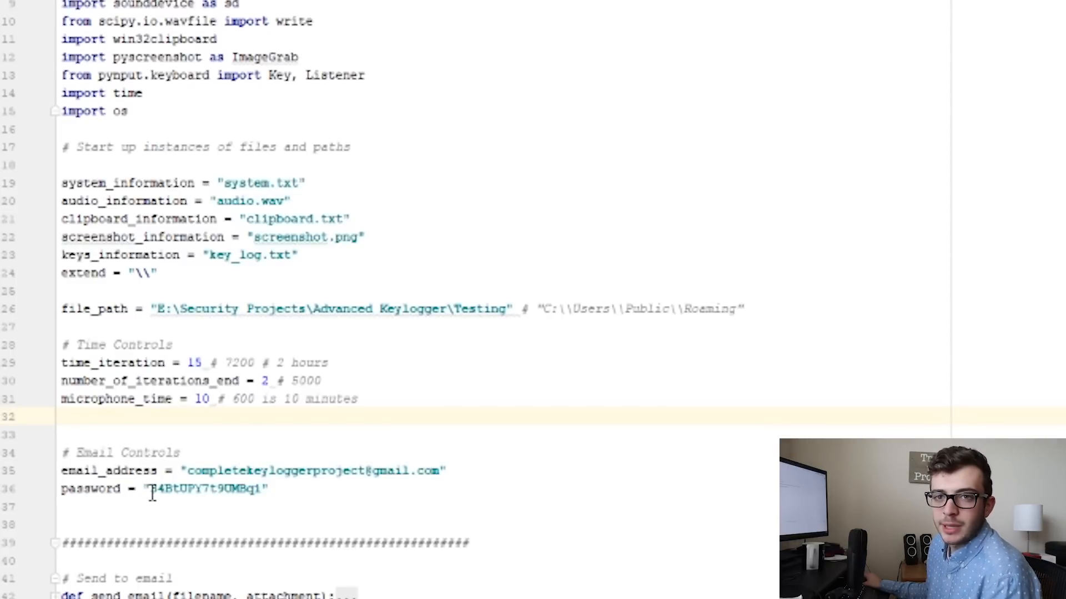
scroll(down, 3)
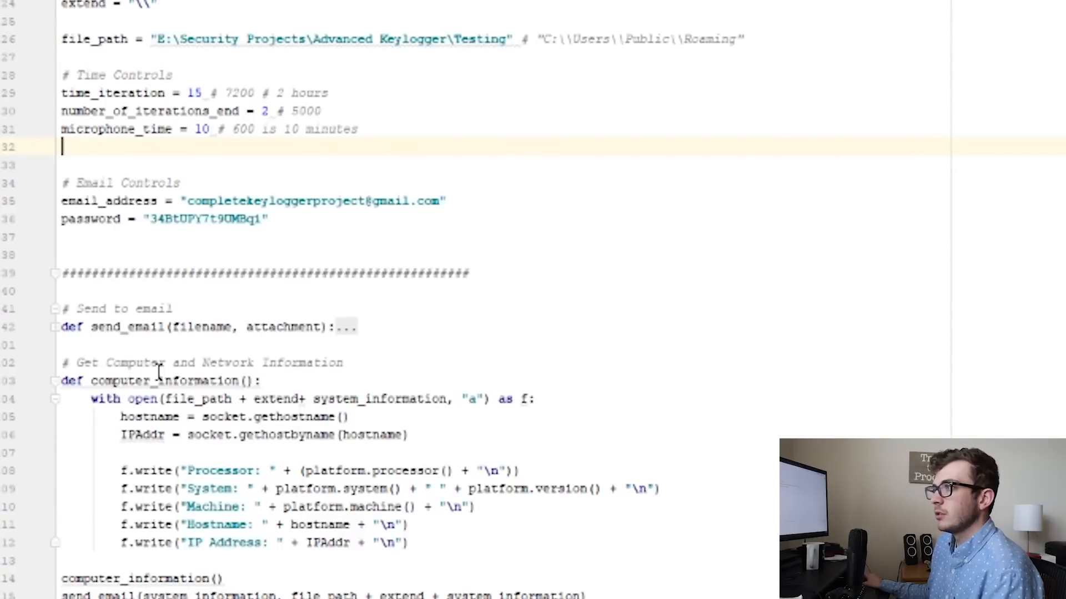
mouse_move(217, 333)
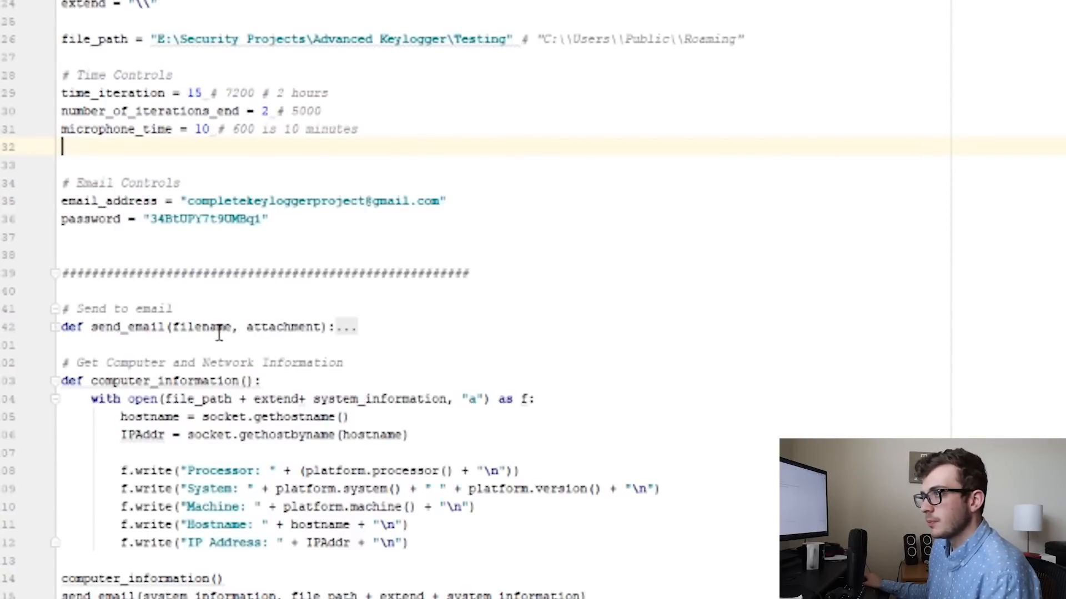
scroll(down, 3)
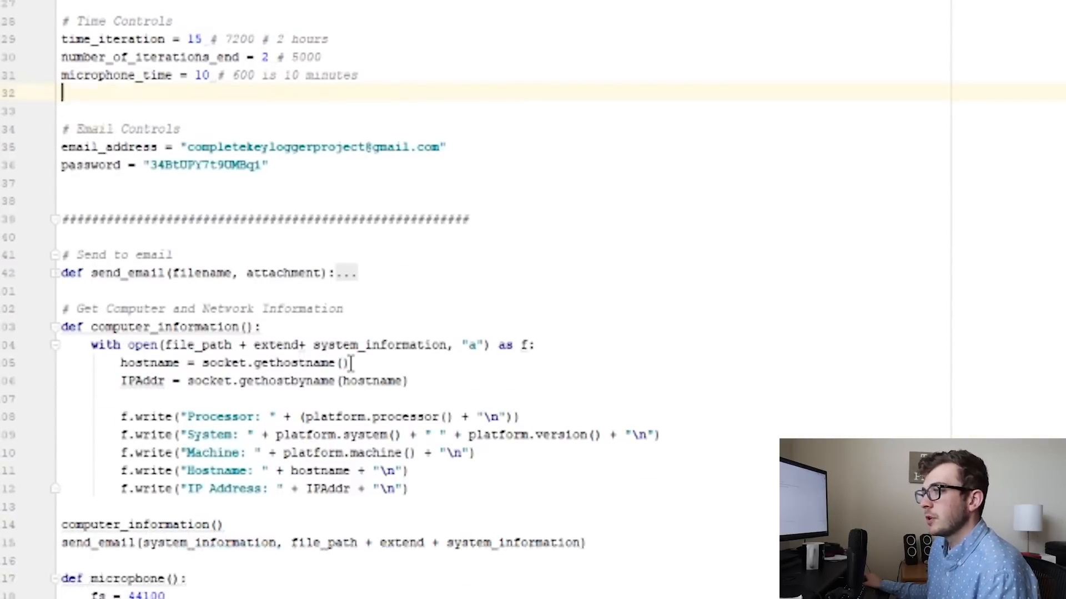
scroll(down, 3)
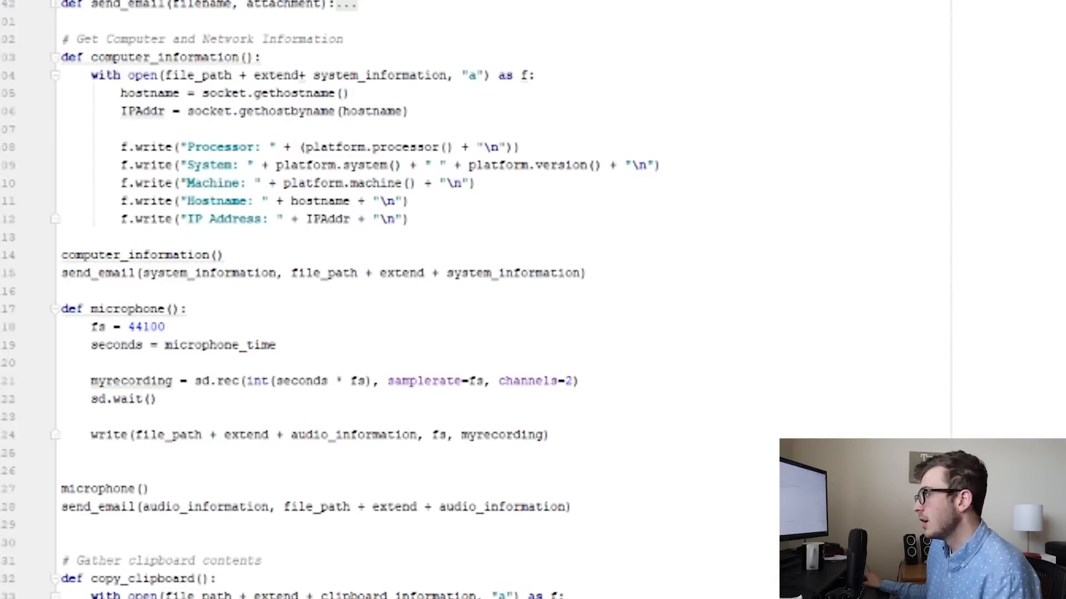
scroll(down, 3)
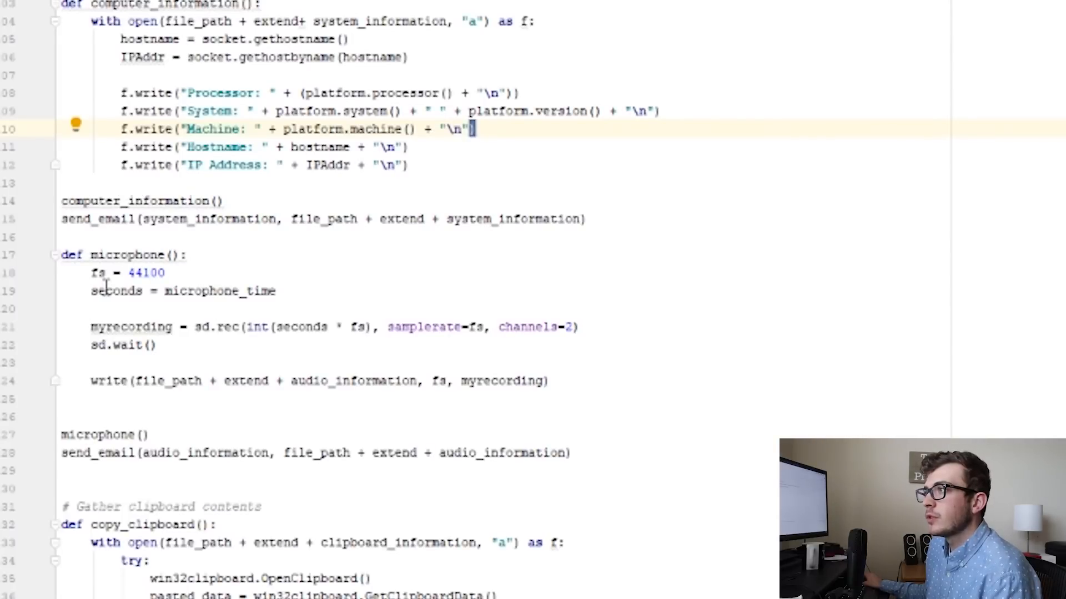
scroll(down, 3)
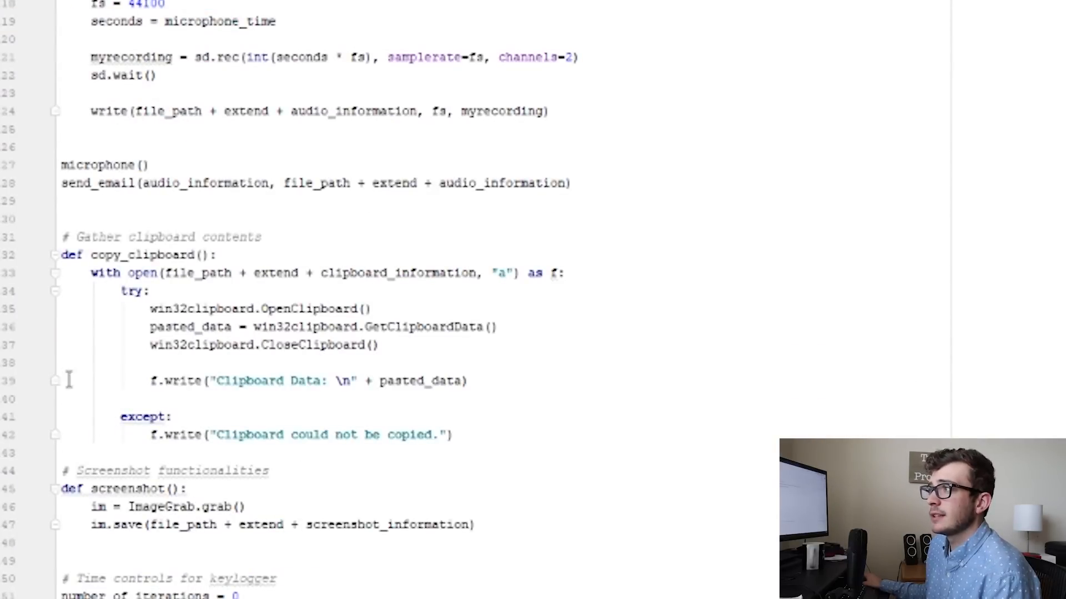
scroll(down, 3)
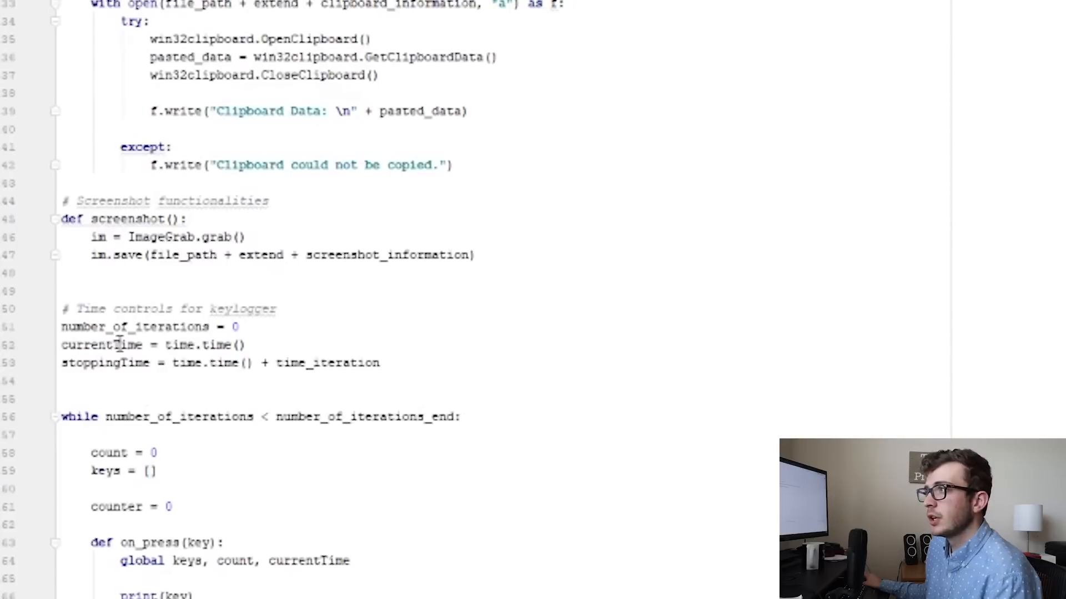
scroll(down, 3)
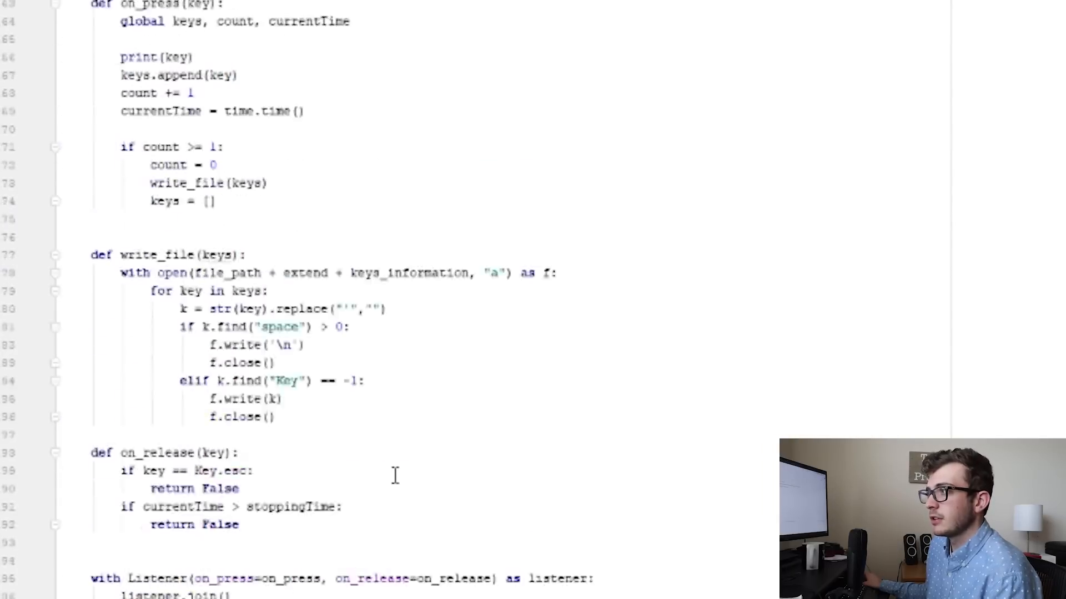
scroll(up, 3)
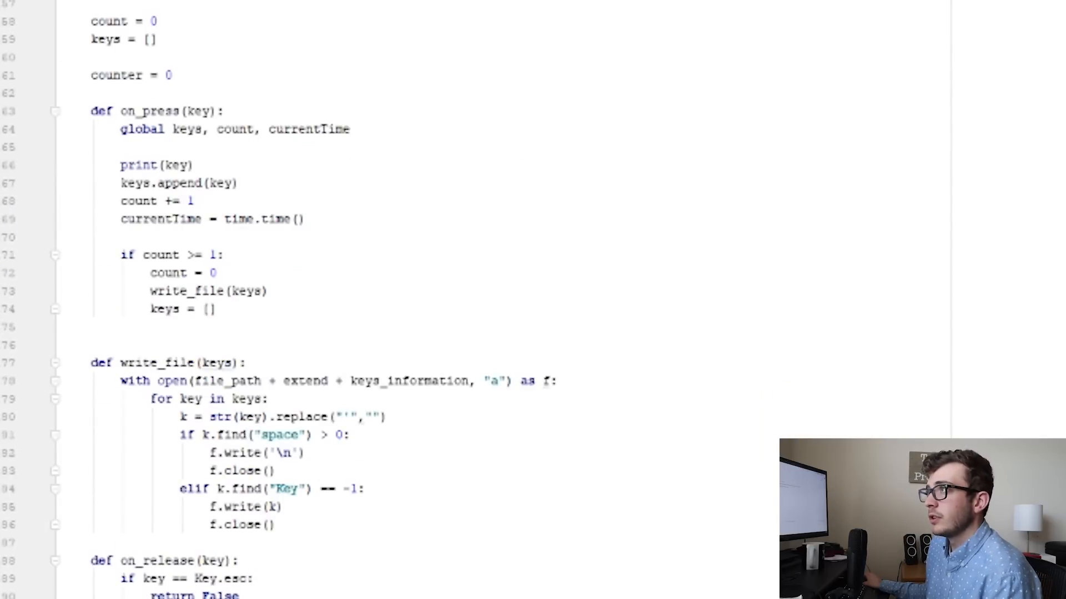
scroll(down, 3)
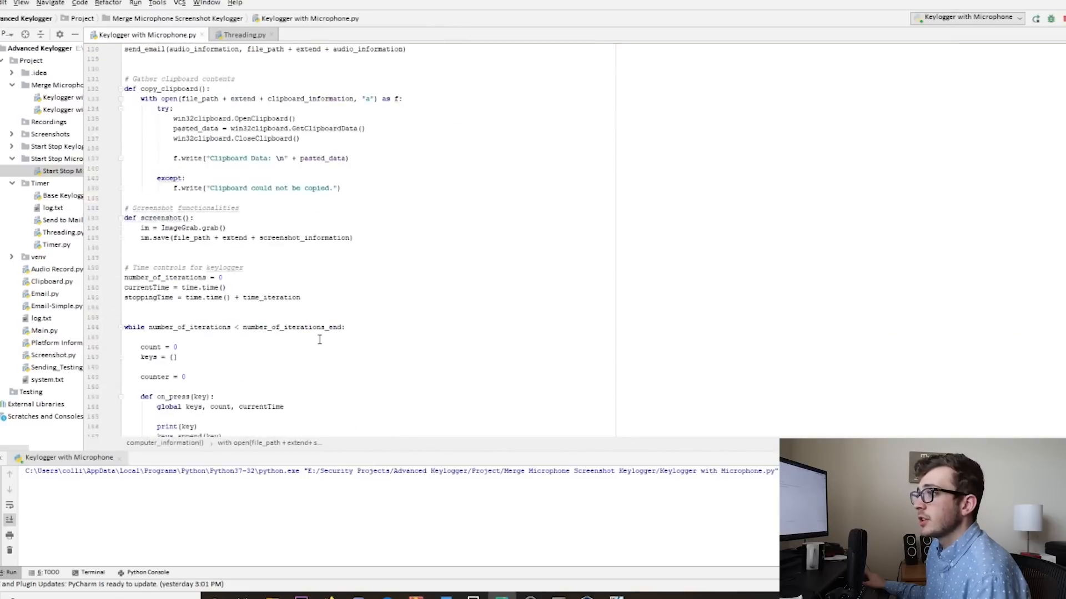
scroll(down, 3)
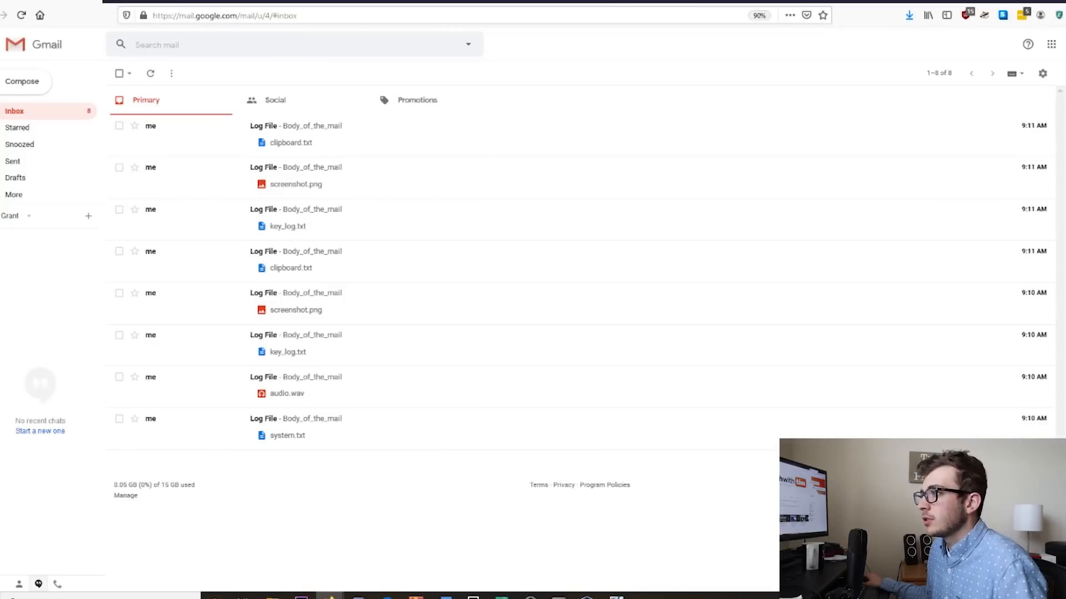
mouse_move(401, 415)
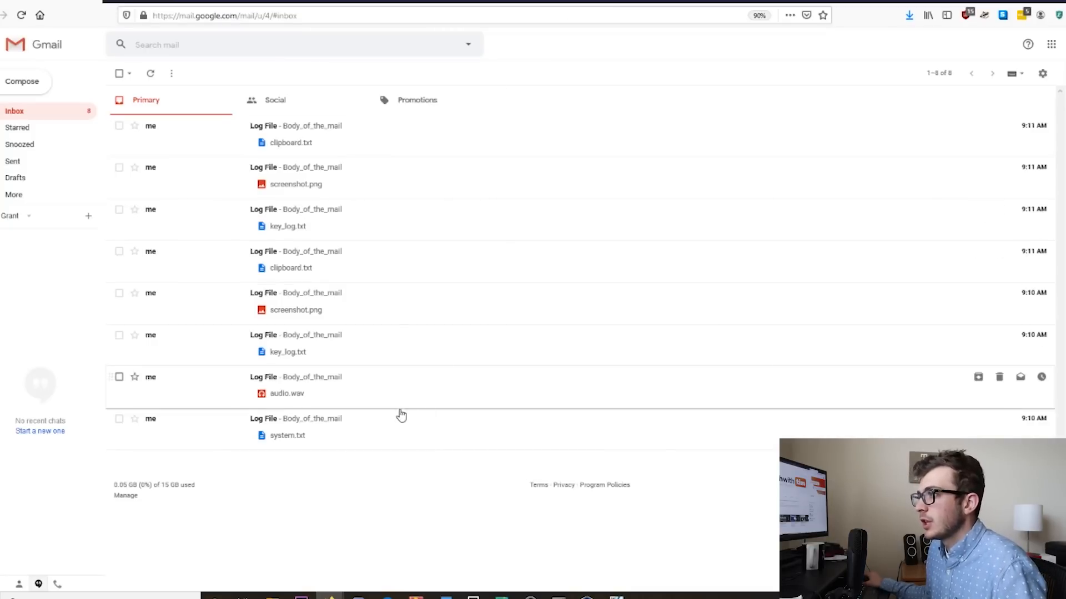
Check the system.txt and audio.wav log emails, then open the key_log.txt email.
click(287, 436)
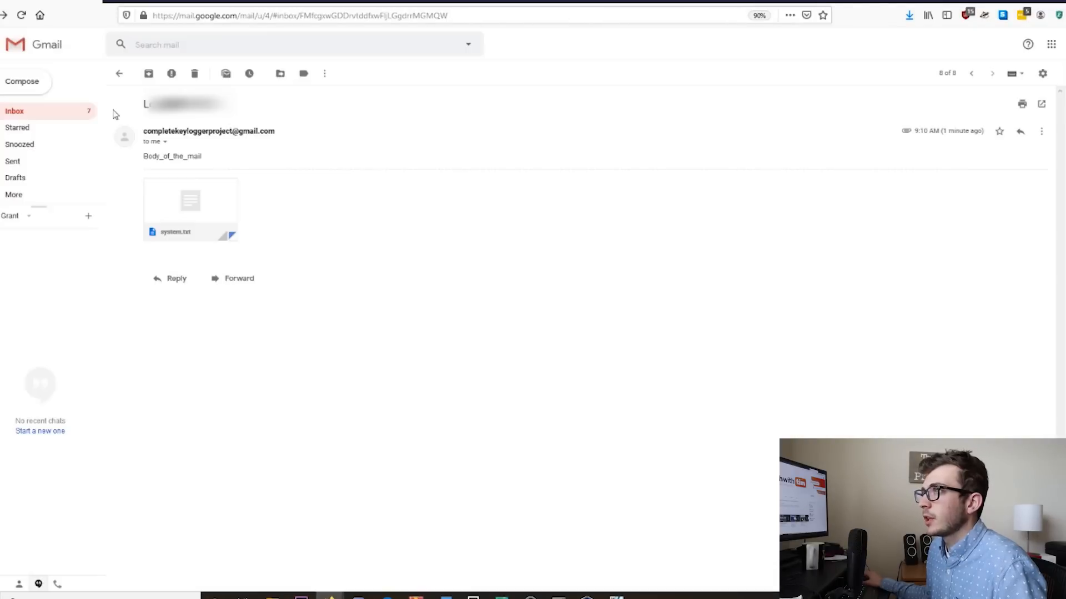
click(120, 73)
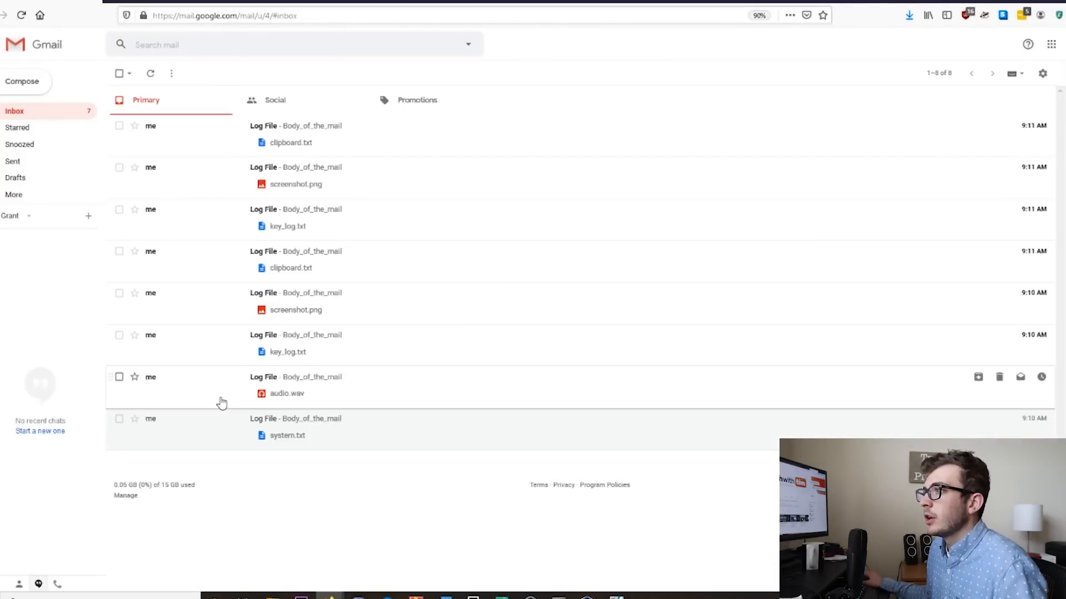
click(286, 393)
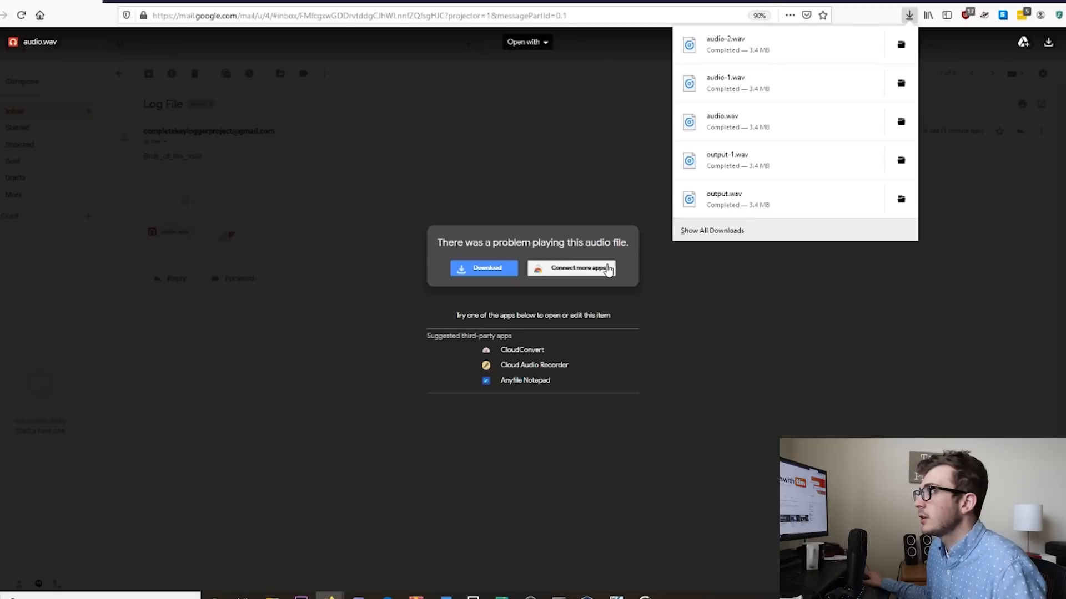
mouse_move(951, 86)
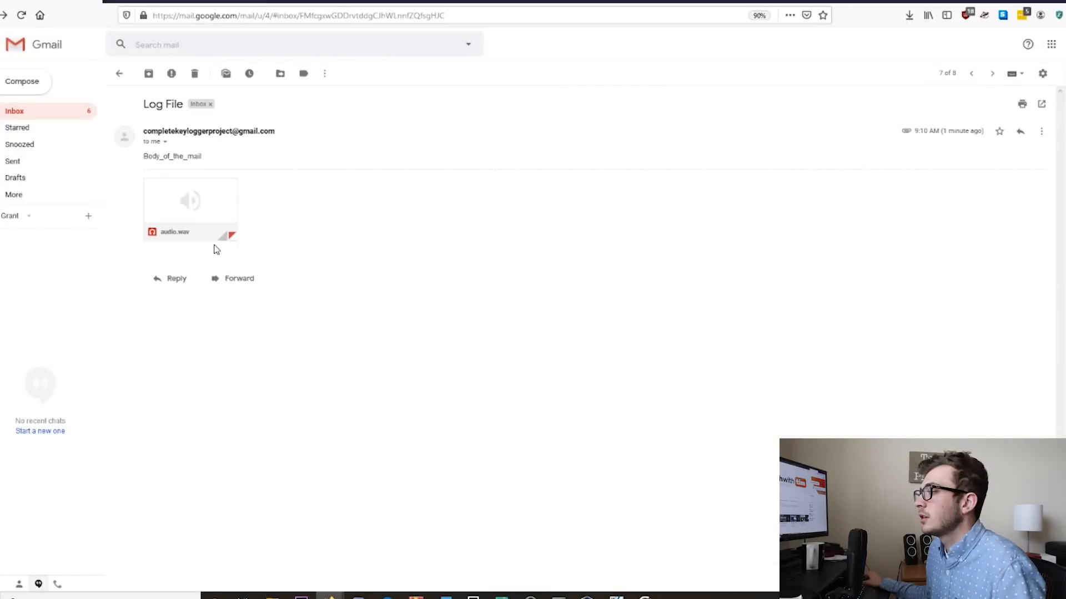
mouse_move(228, 252)
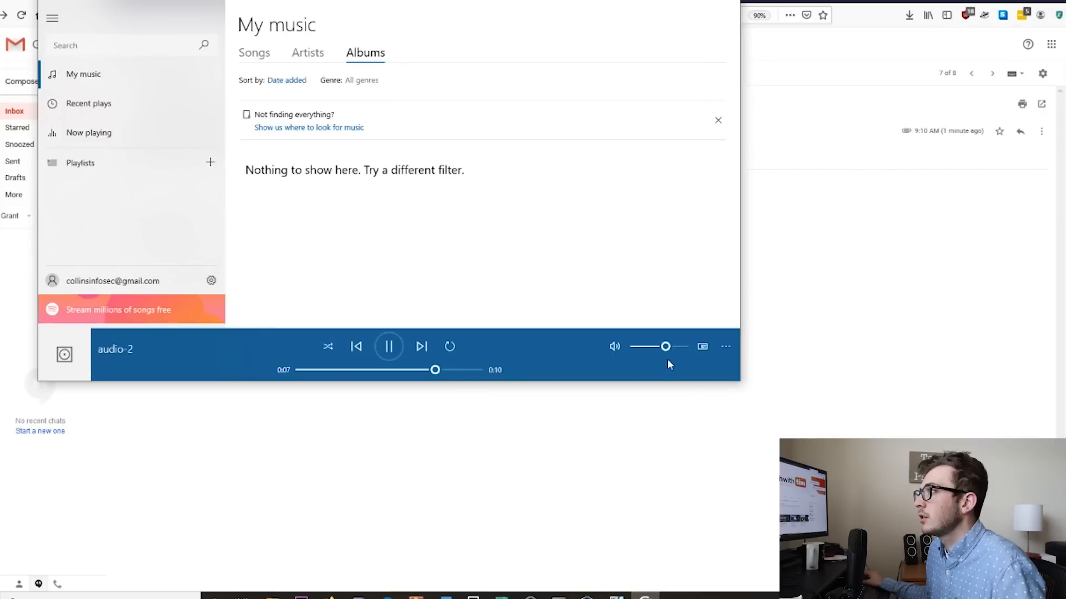
click(388, 346)
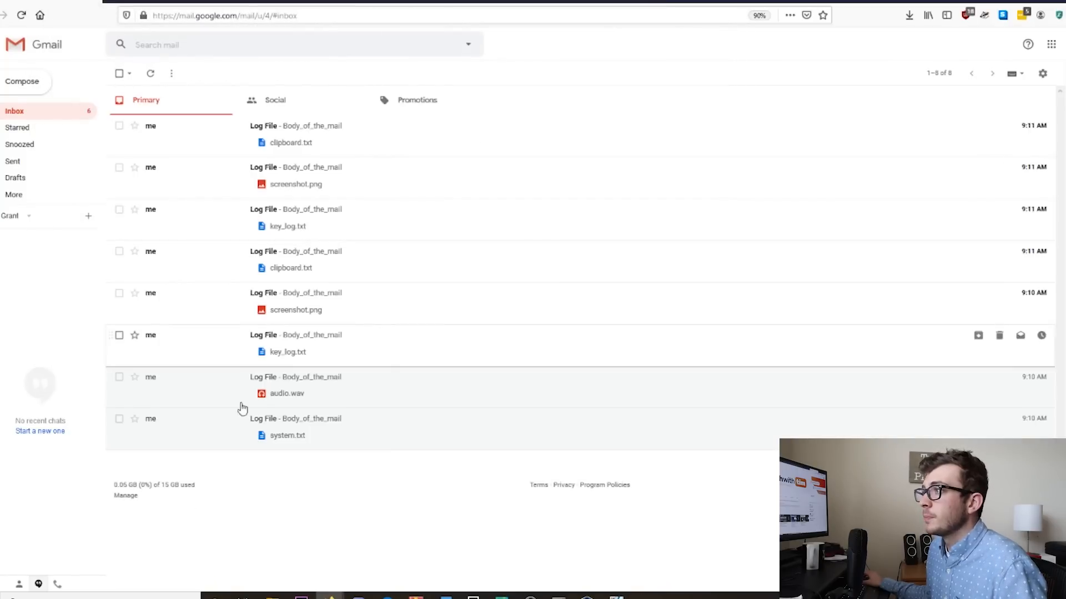
click(287, 352)
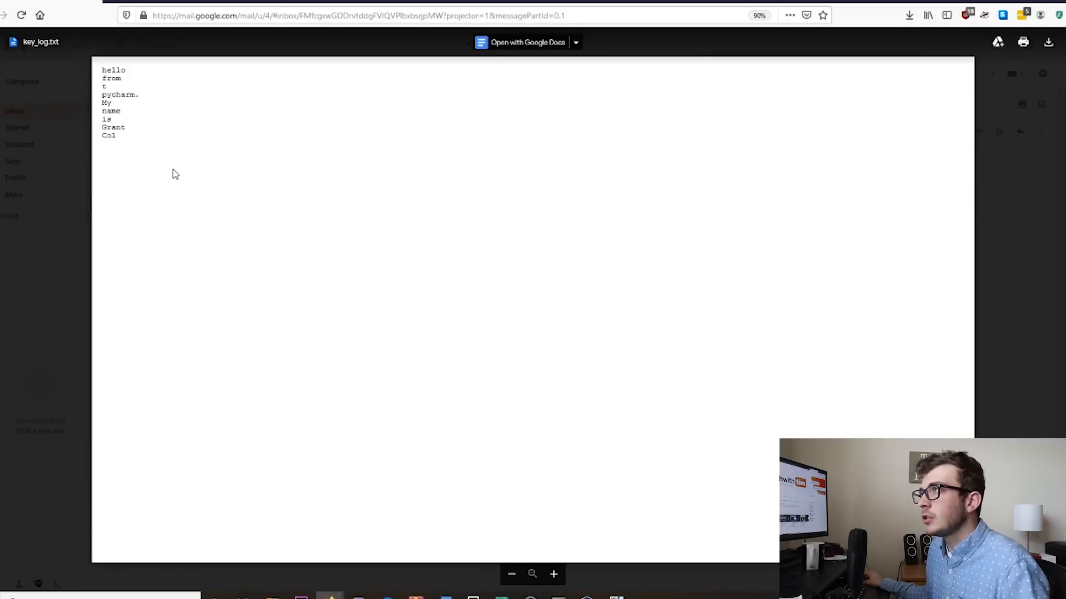
Close the key_log.txt preview, view screenshot.png, then open the clipboard.txt email's attachment.
key(ctrl+a)
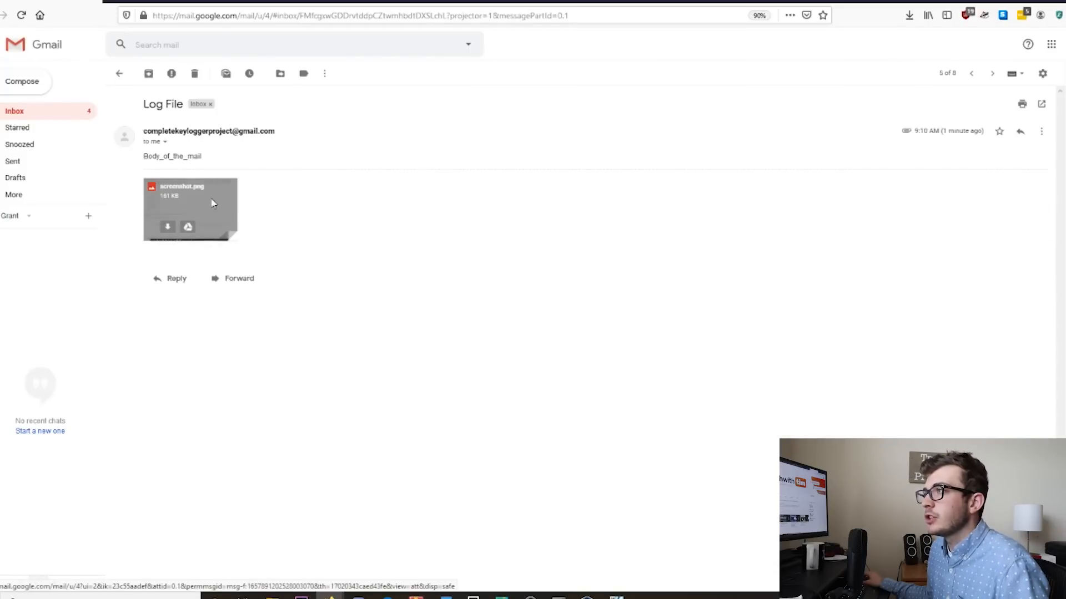
click(190, 209)
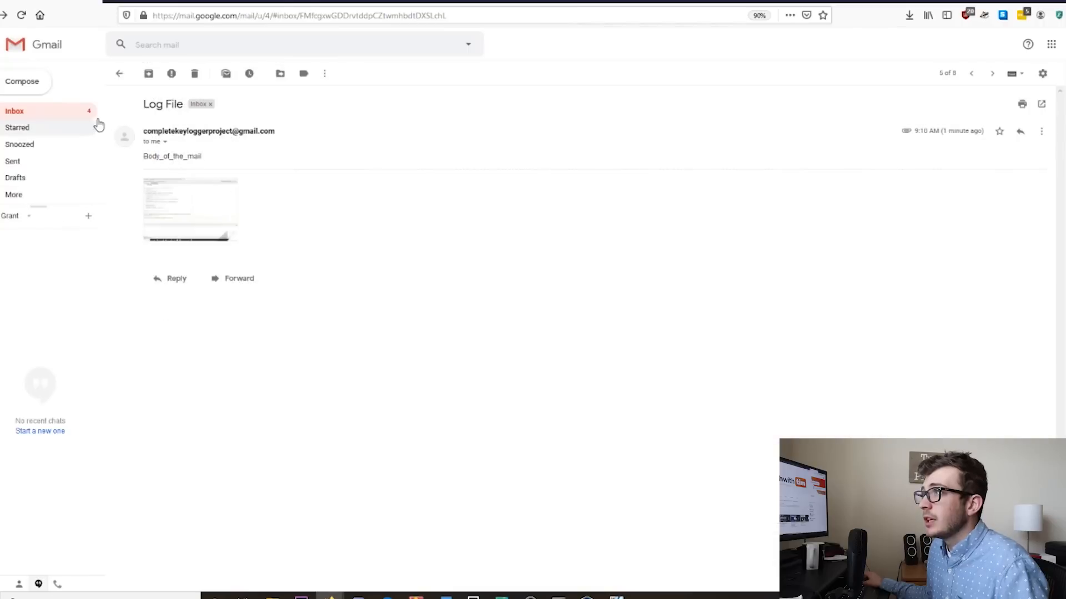
click(992, 73)
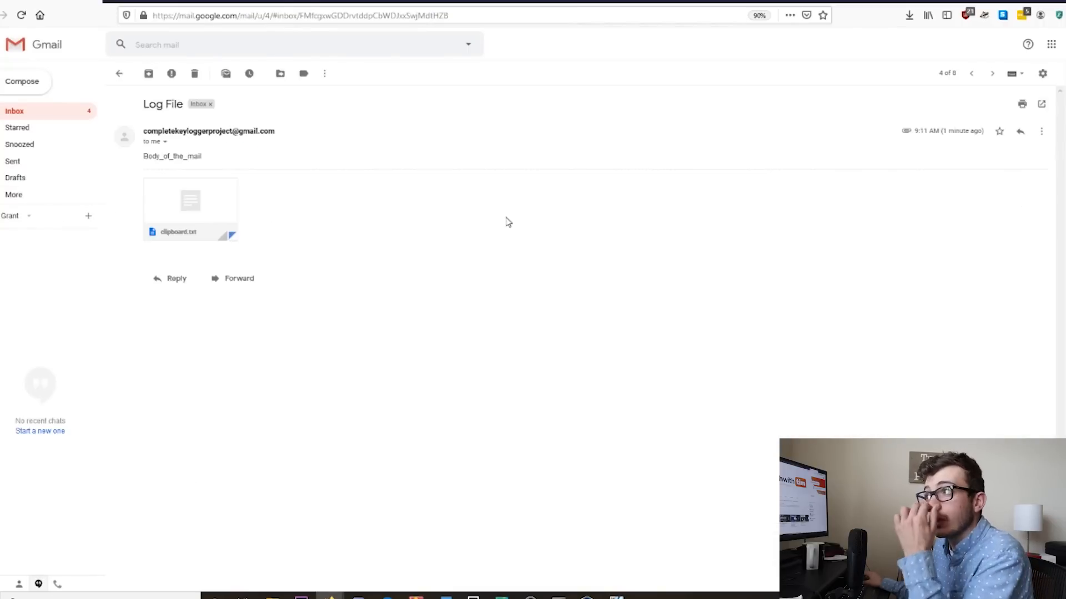
click(191, 200)
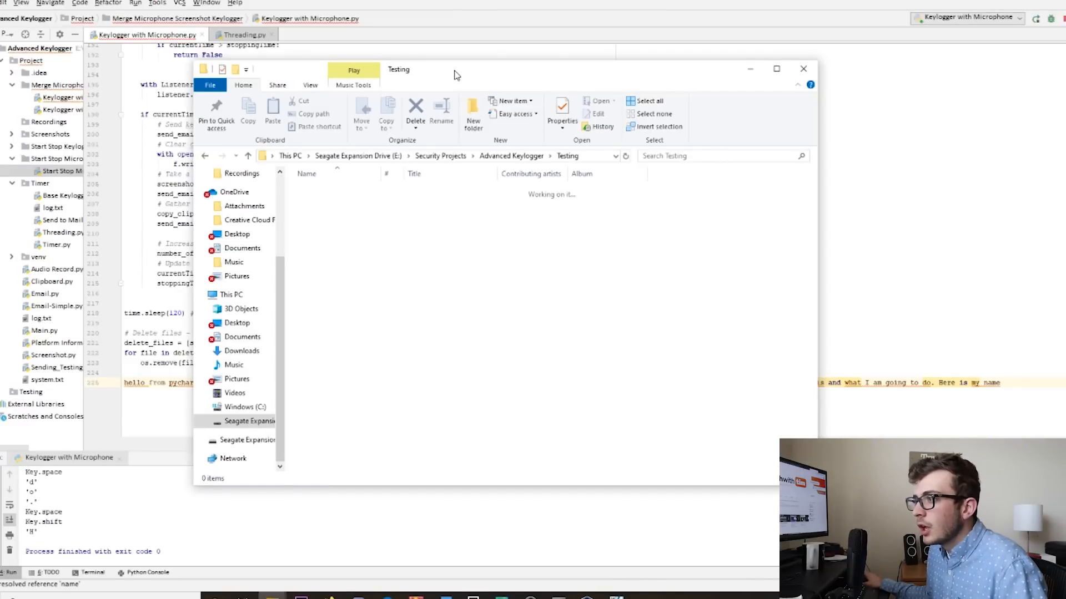
mouse_move(522, 204)
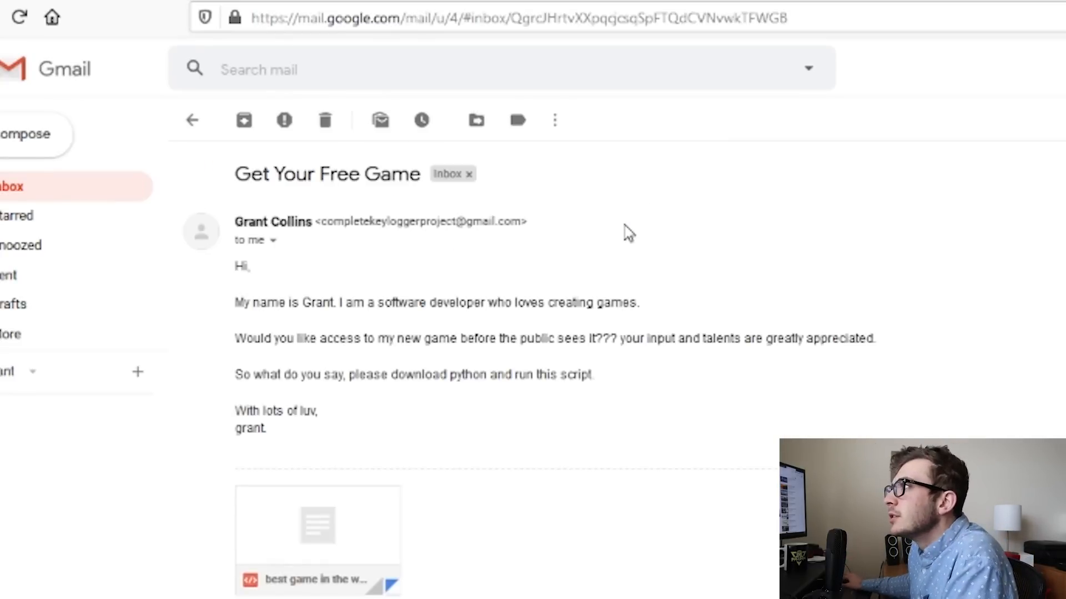
mouse_move(342, 297)
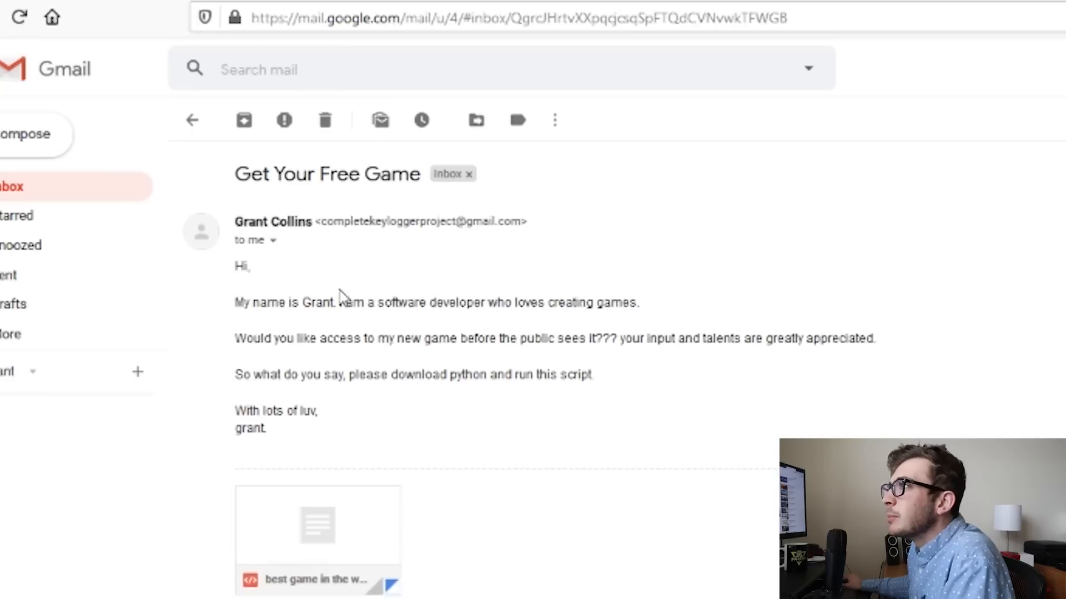
mouse_move(738, 387)
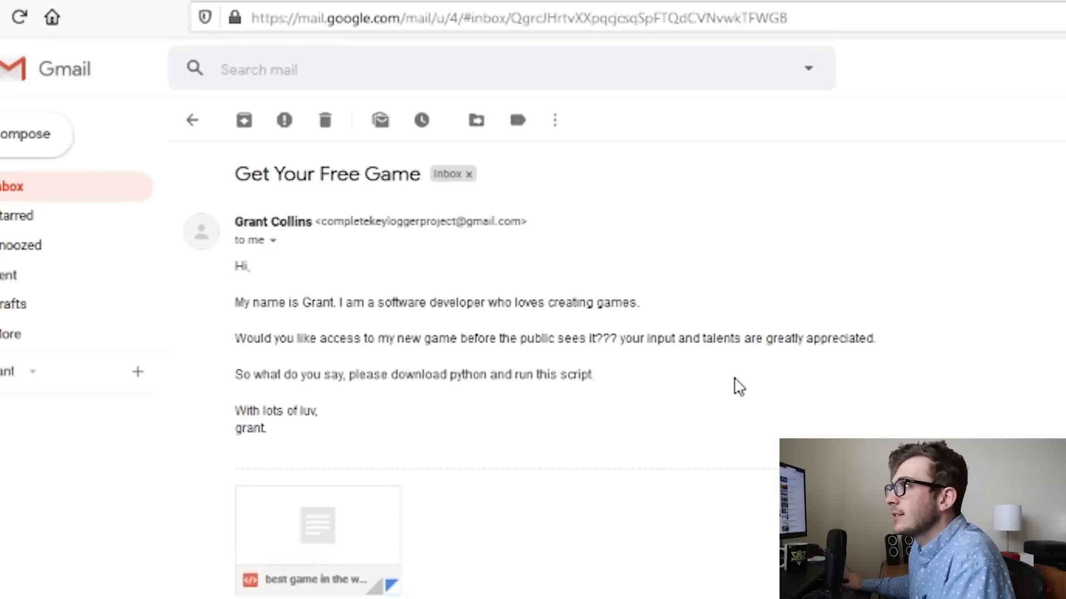
mouse_move(414, 340)
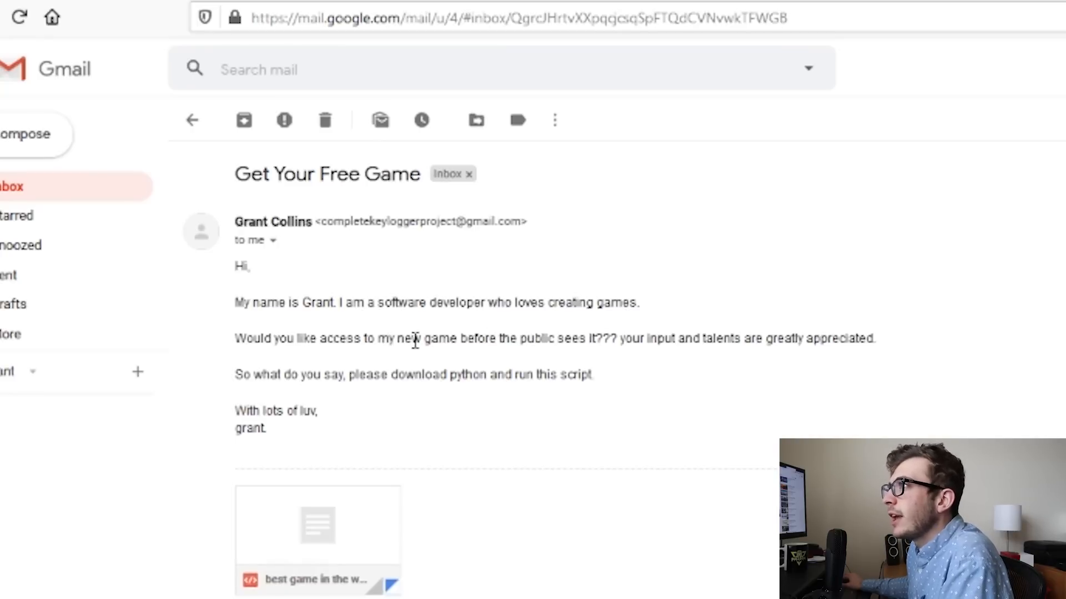
mouse_move(431, 333)
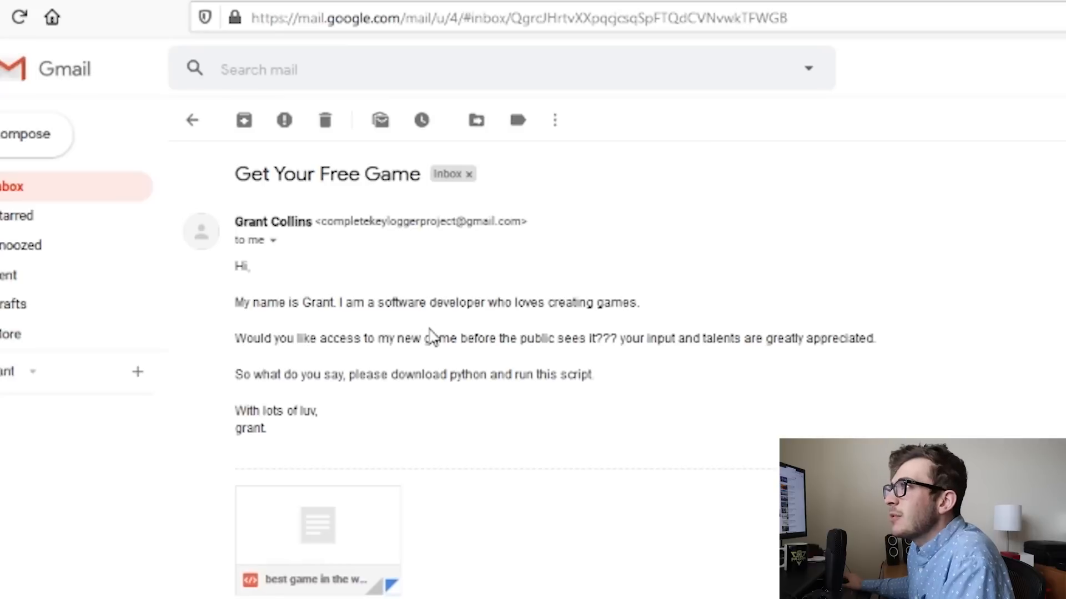
mouse_move(435, 336)
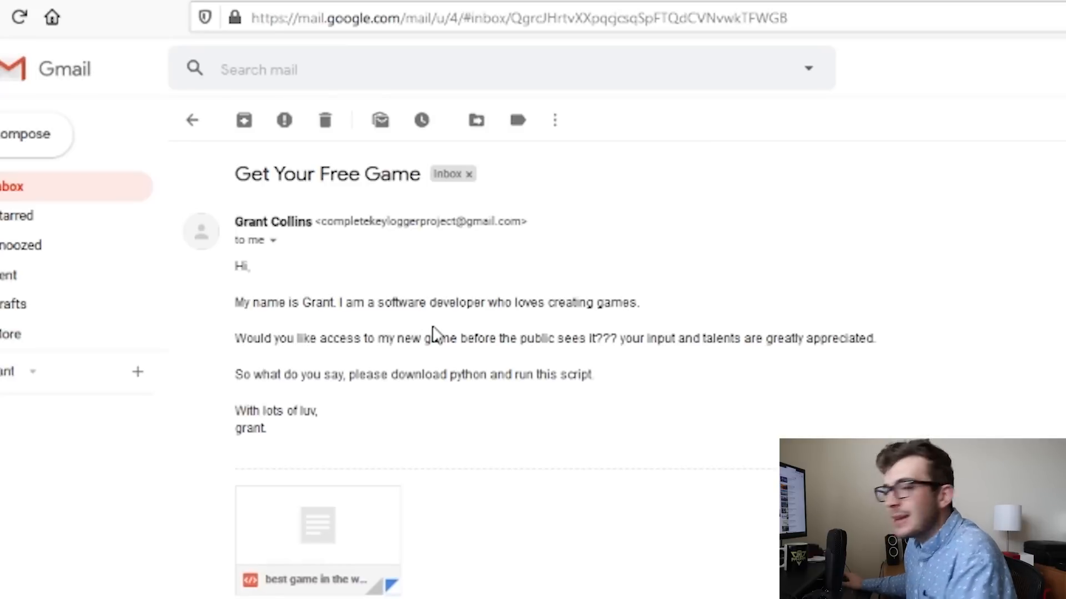